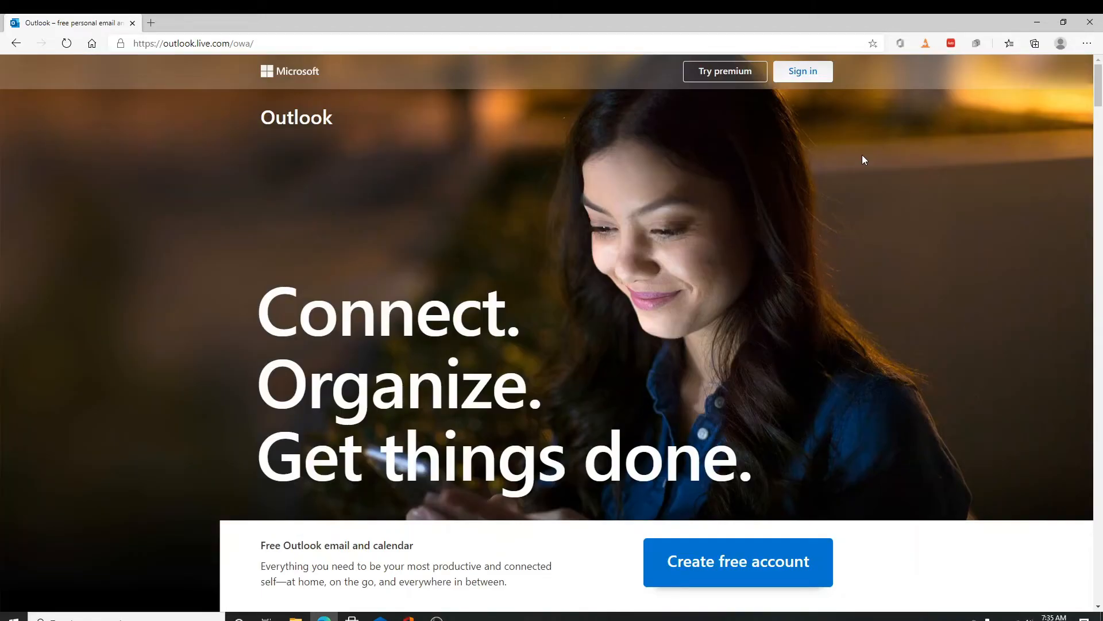
{"action": "mouse_move", "coordinate": [760, 195]}
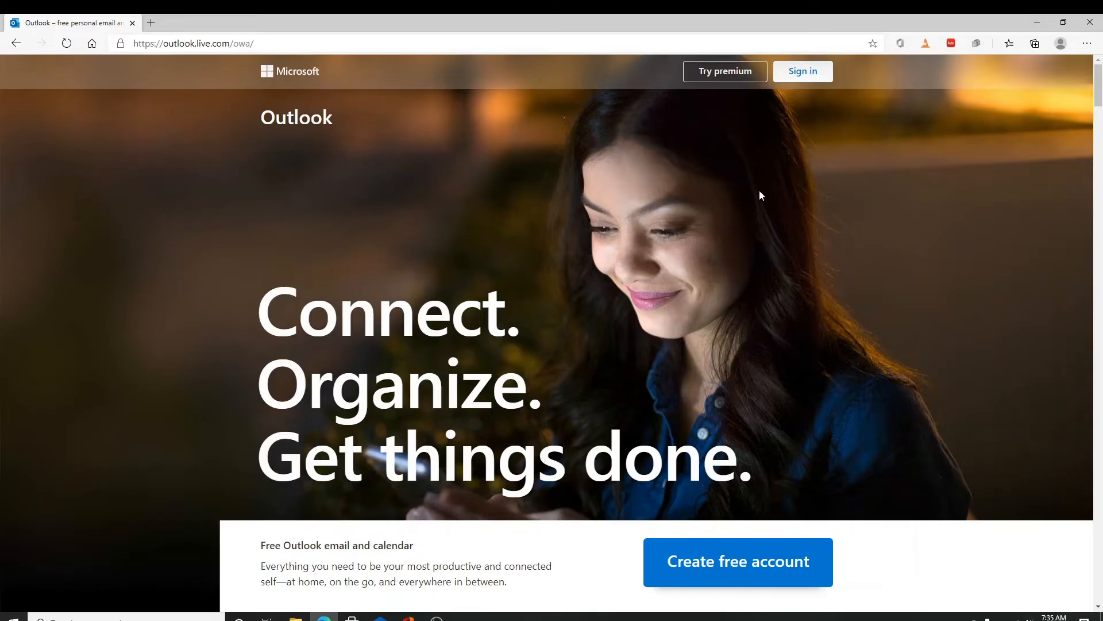
{"action": "mouse_move", "coordinate": [802, 71]}
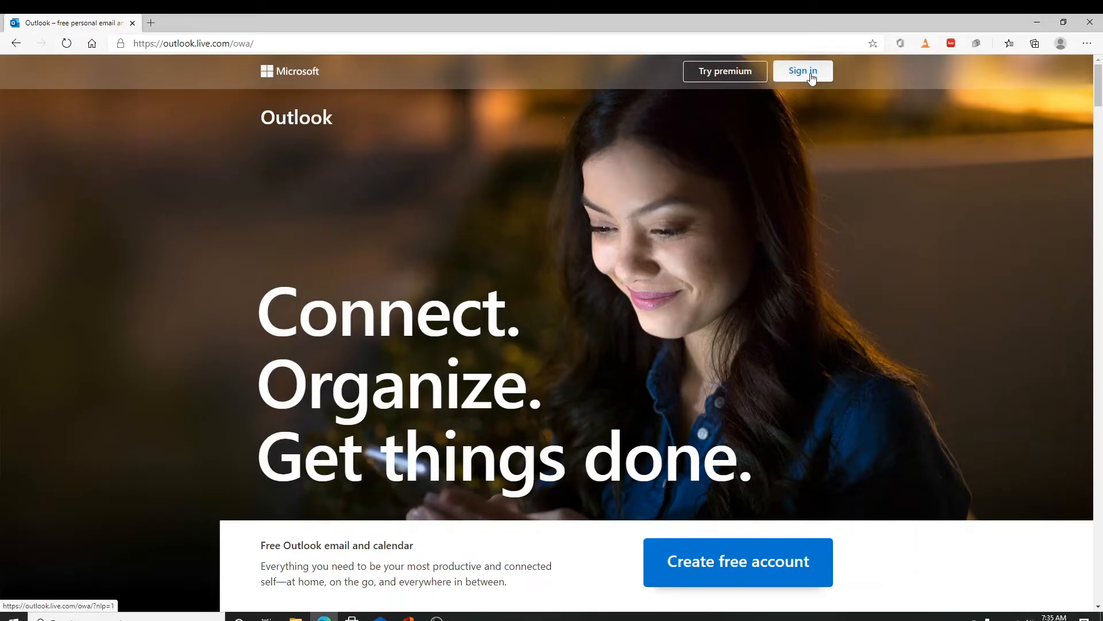
{"action": "left_click", "coordinate": [802, 71]}
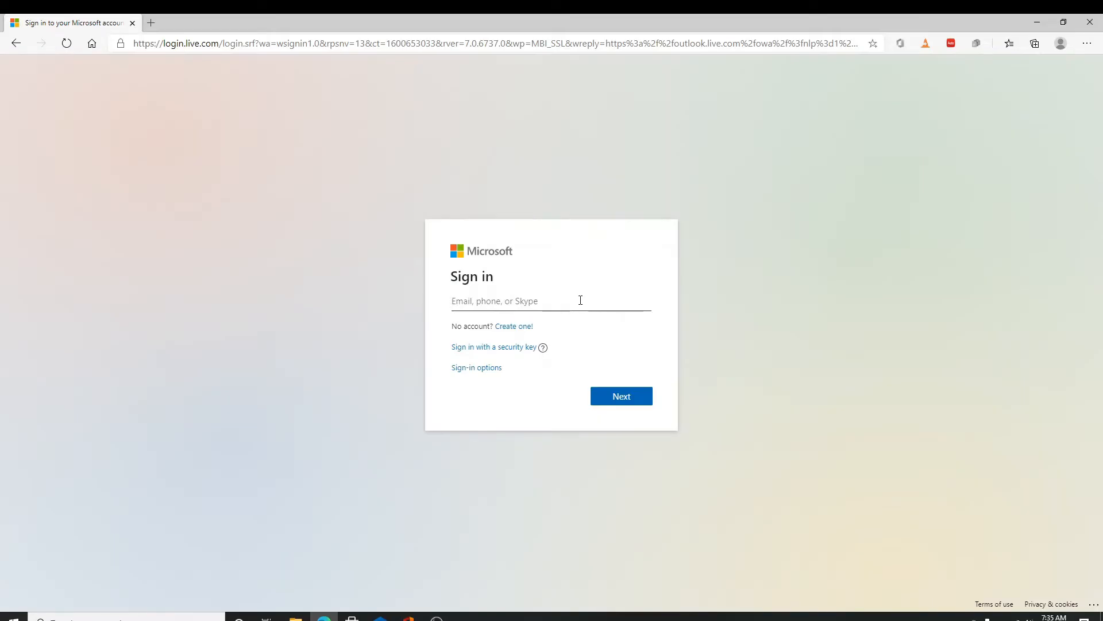
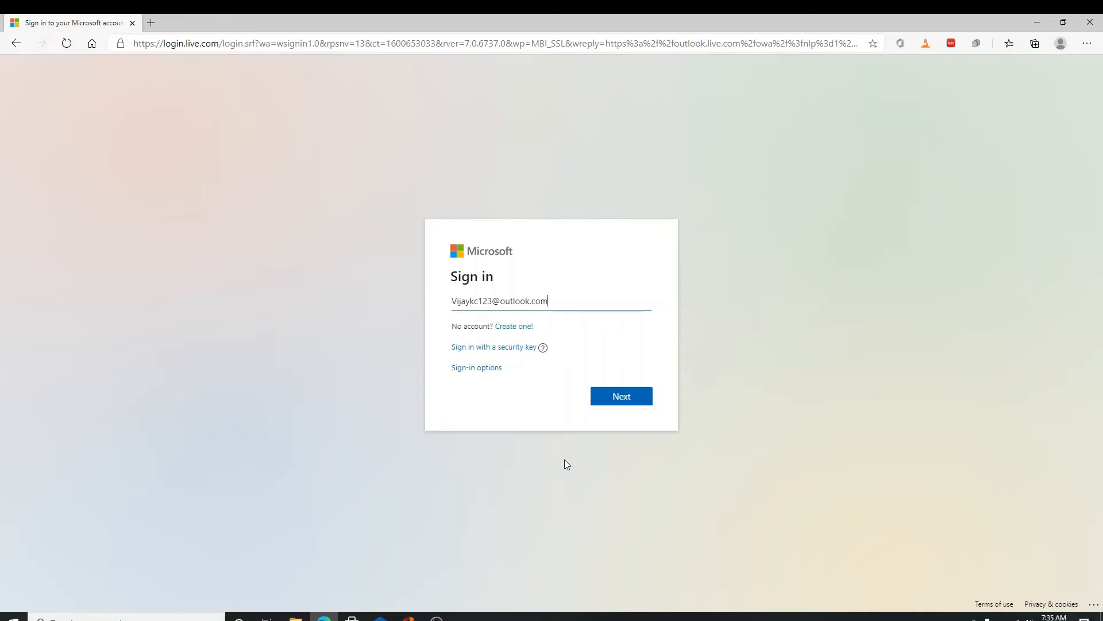
{"action": "left_click", "coordinate": [620, 396]}
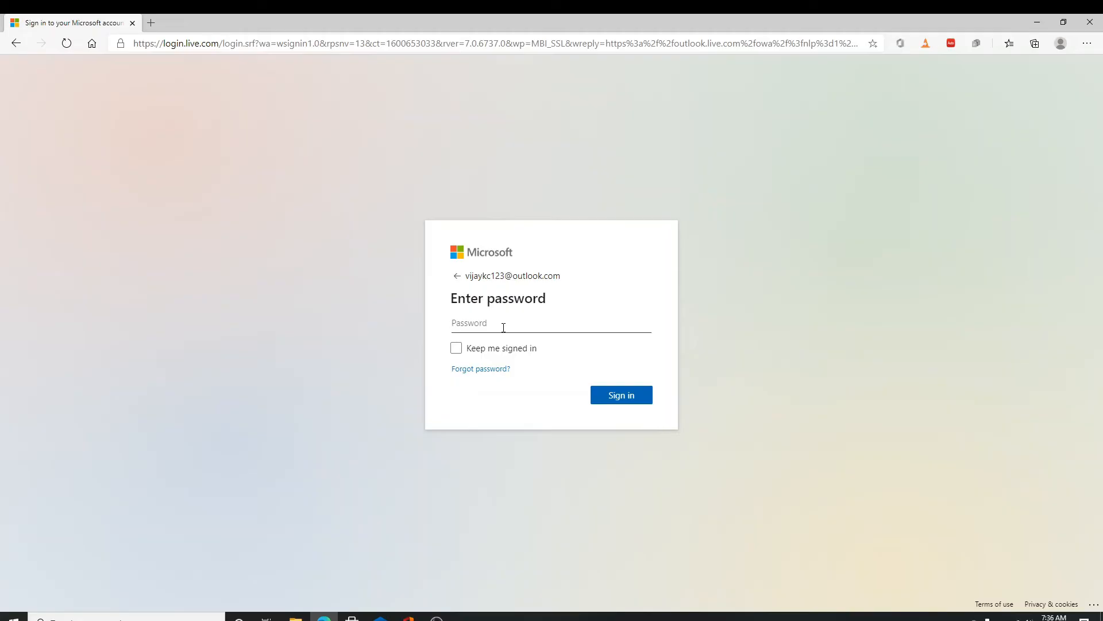
Step: Enter the password with Keep me signed in enabled and sign in to the Outlook inbox
{"action": "type", "text": "password"}
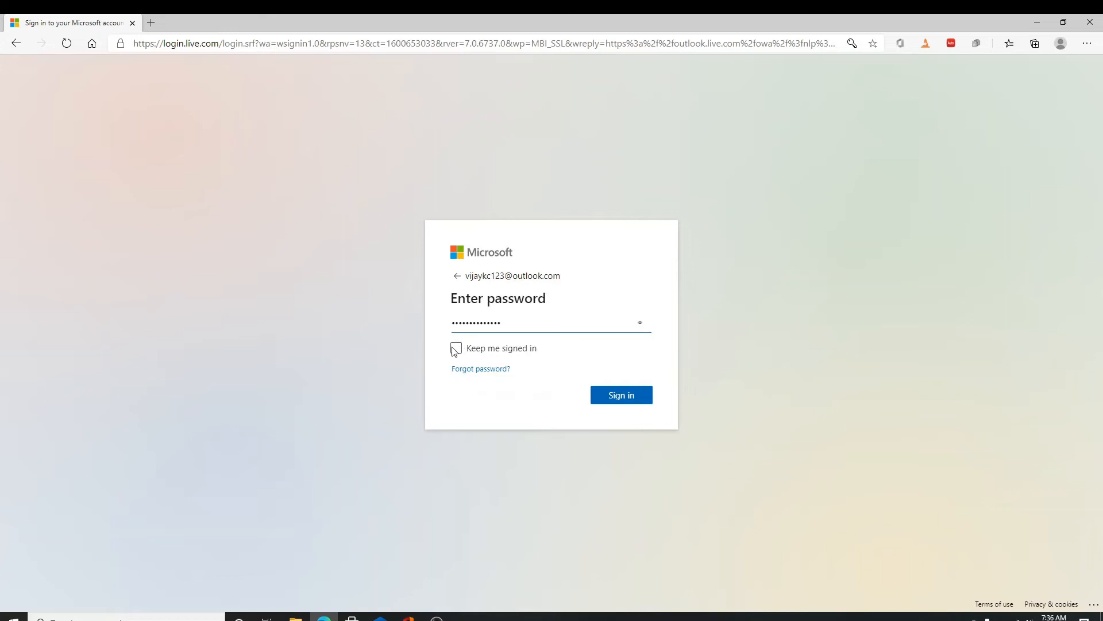
{"action": "left_click", "coordinate": [455, 349]}
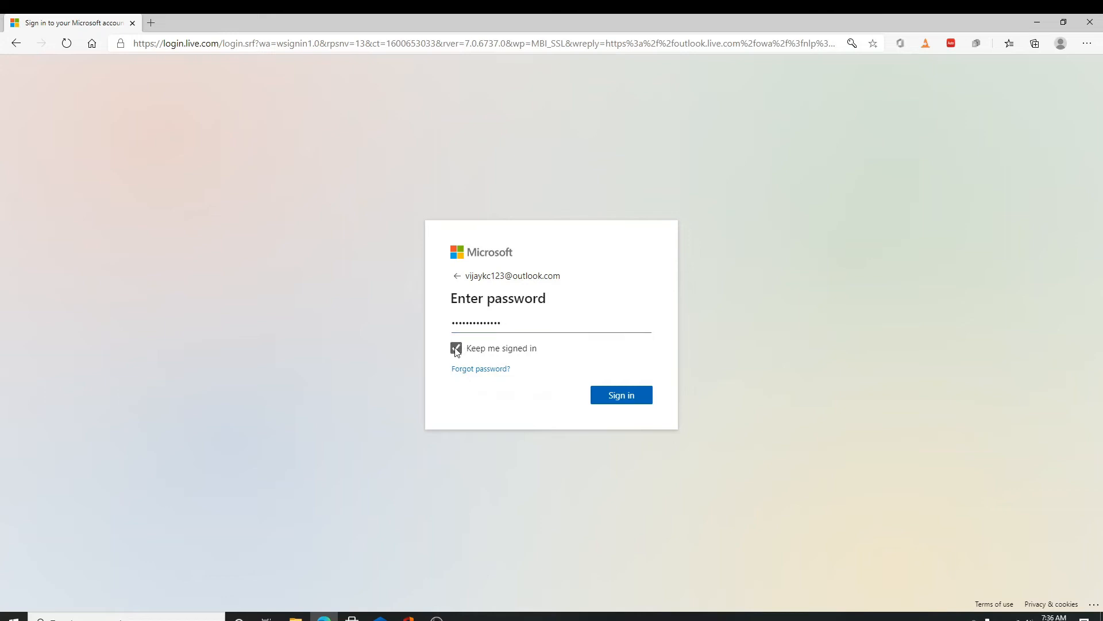
{"action": "left_click", "coordinate": [456, 347]}
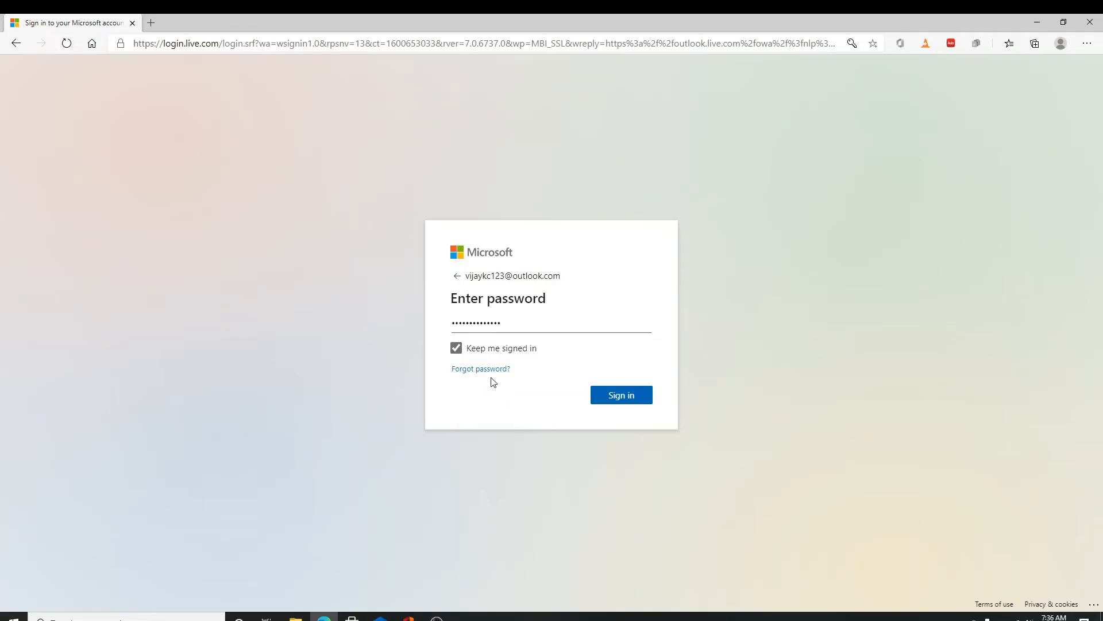
{"action": "mouse_move", "coordinate": [641, 459]}
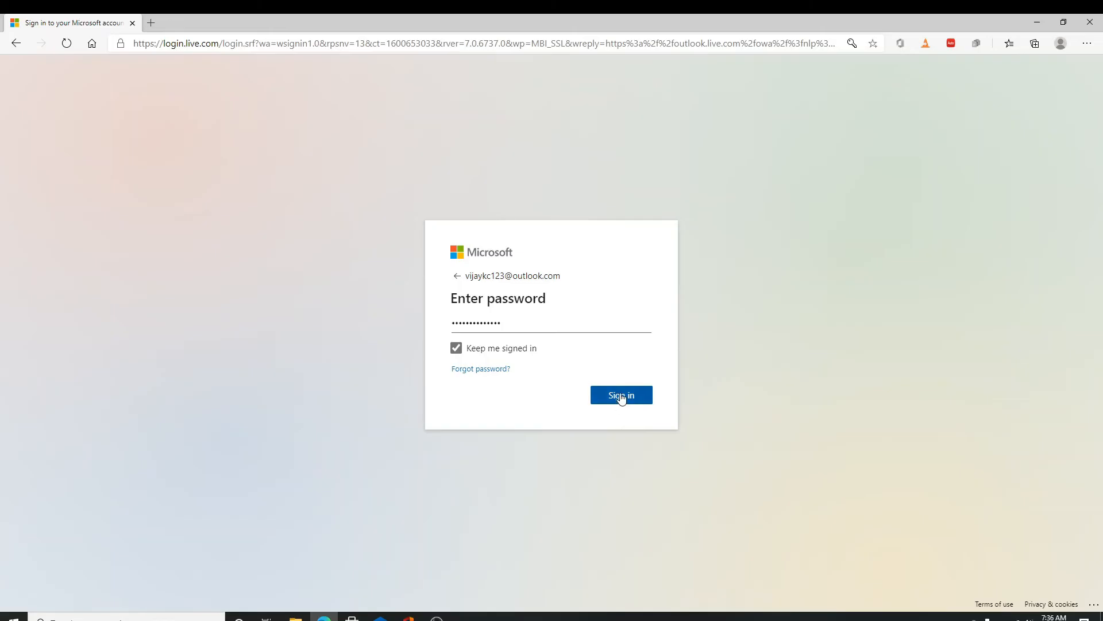
{"action": "left_click", "coordinate": [621, 394]}
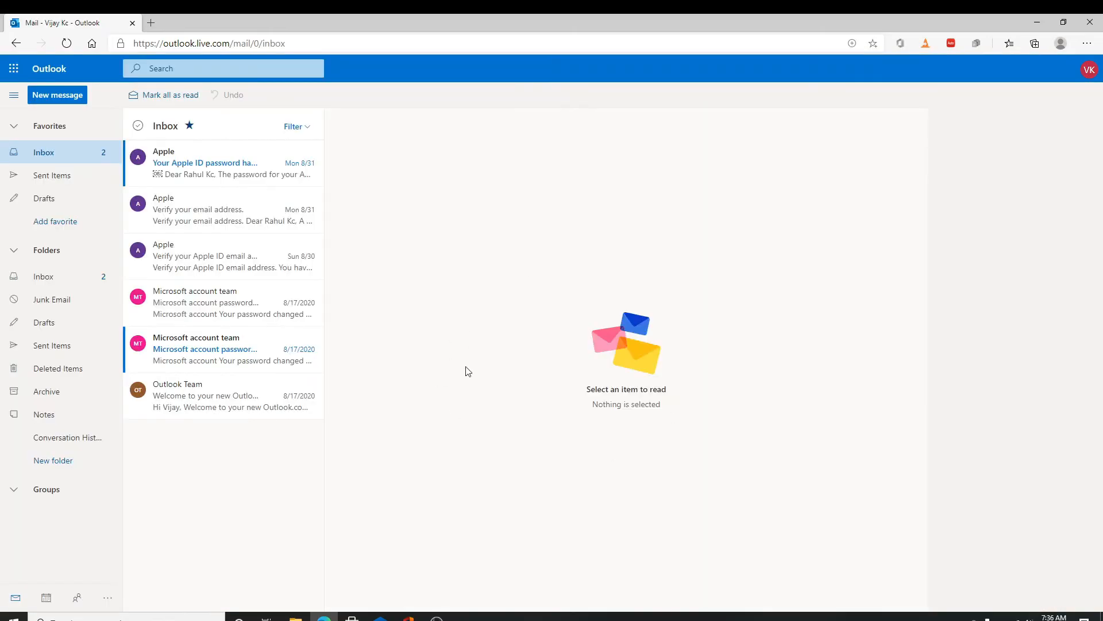